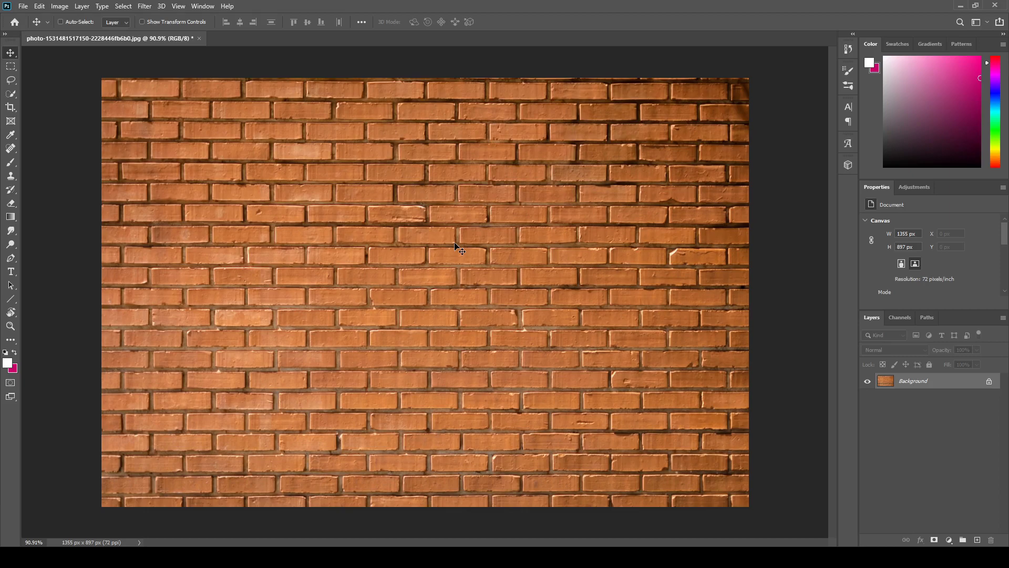
{"action": "mouse_move", "coordinate": [936, 384]}
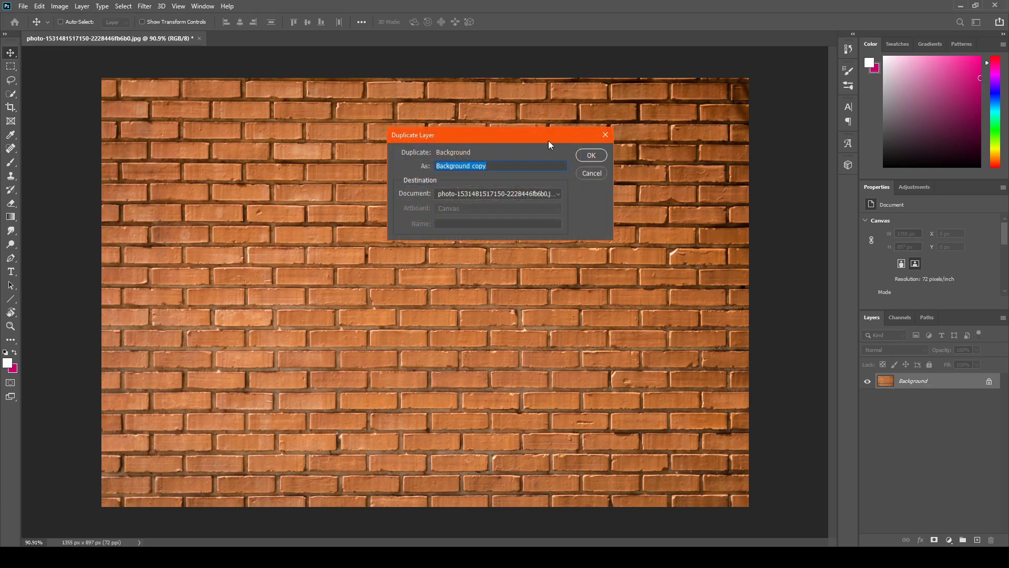
Duplicate the brick wall Background layer as 'Background copy' above it
{"action": "left_click", "coordinate": [590, 154]}
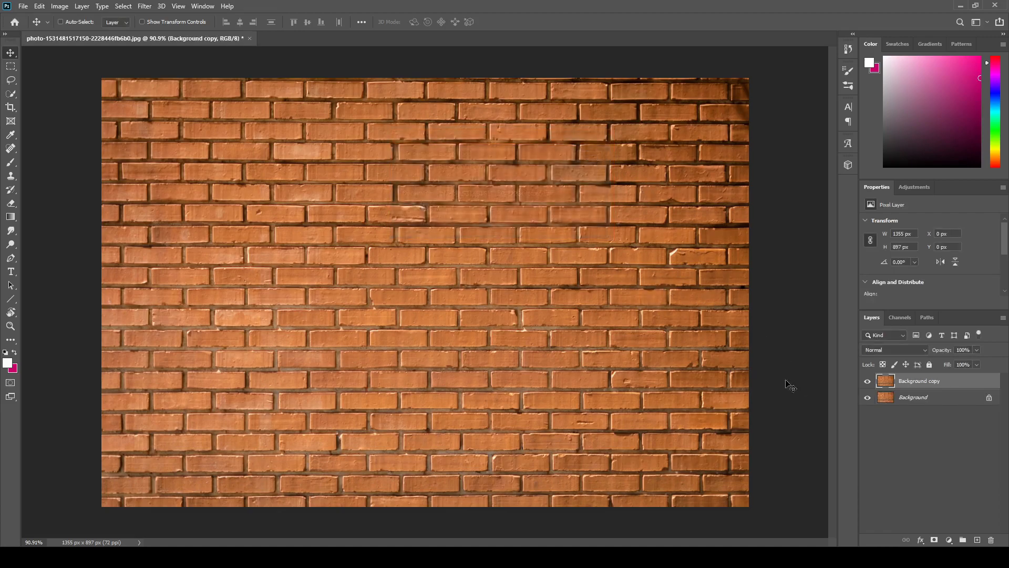
{"action": "mouse_move", "coordinate": [232, 258]}
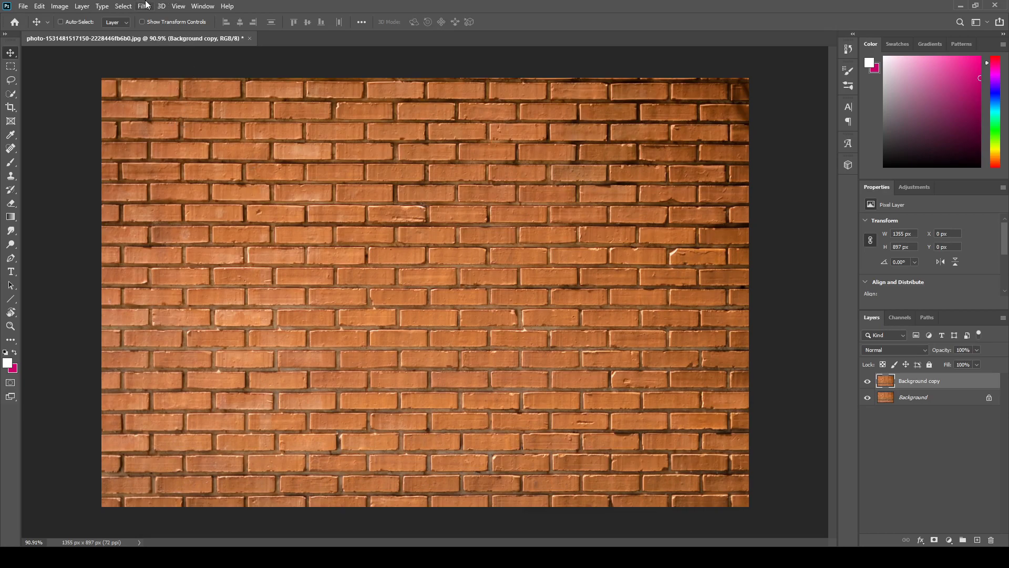
Apply Filter > 3D > Generate Normal Map with default settings to the Background copy layer
{"action": "left_click", "coordinate": [144, 6]}
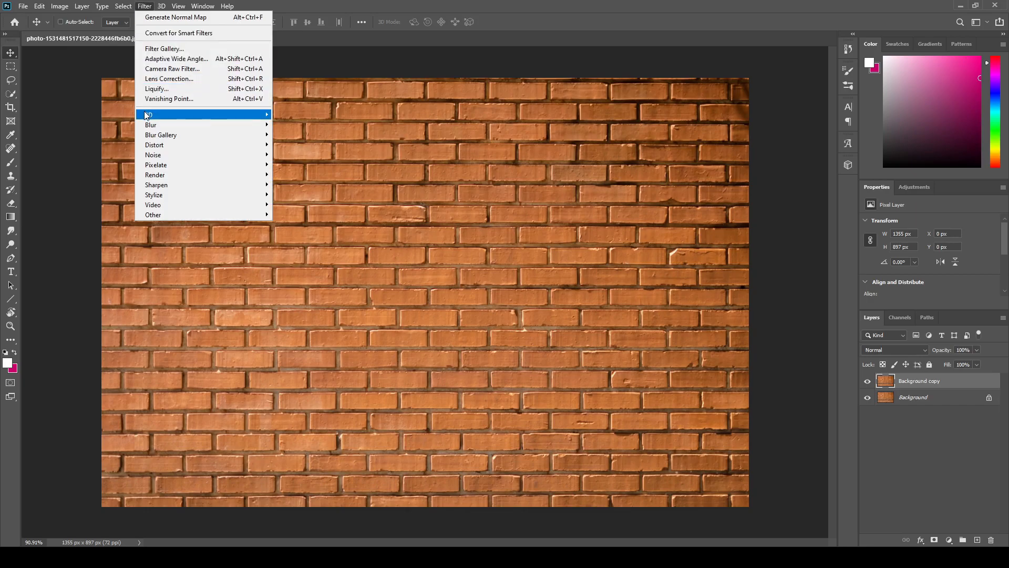
{"action": "mouse_move", "coordinate": [149, 115]}
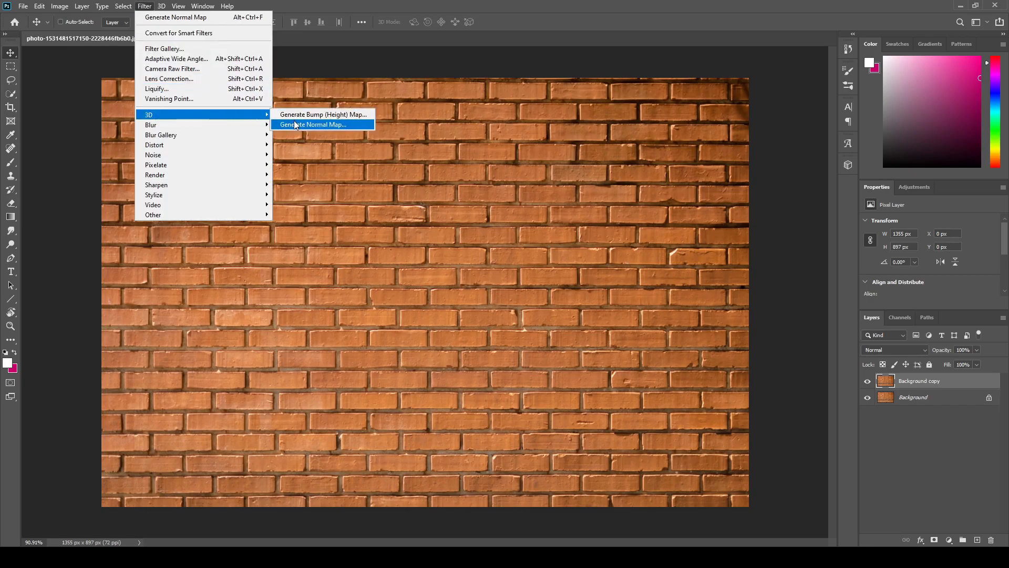
{"action": "left_click", "coordinate": [313, 124]}
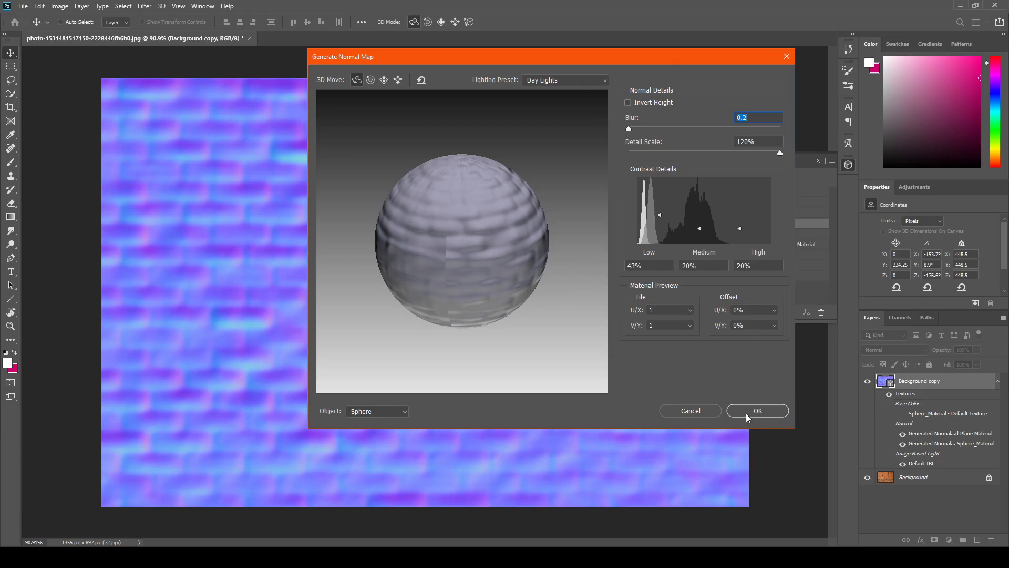
{"action": "left_click", "coordinate": [756, 411]}
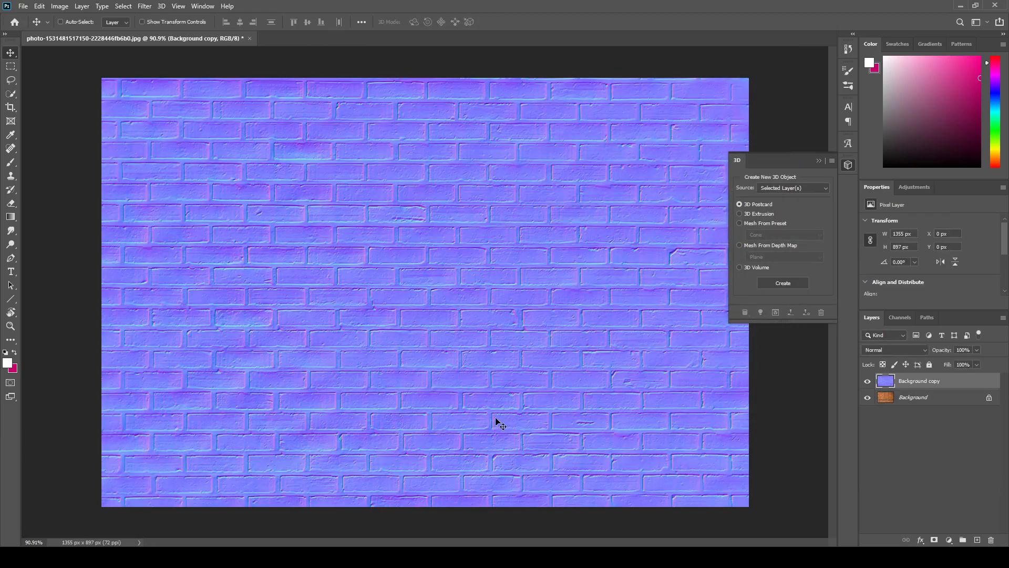
{"action": "mouse_move", "coordinate": [938, 259]}
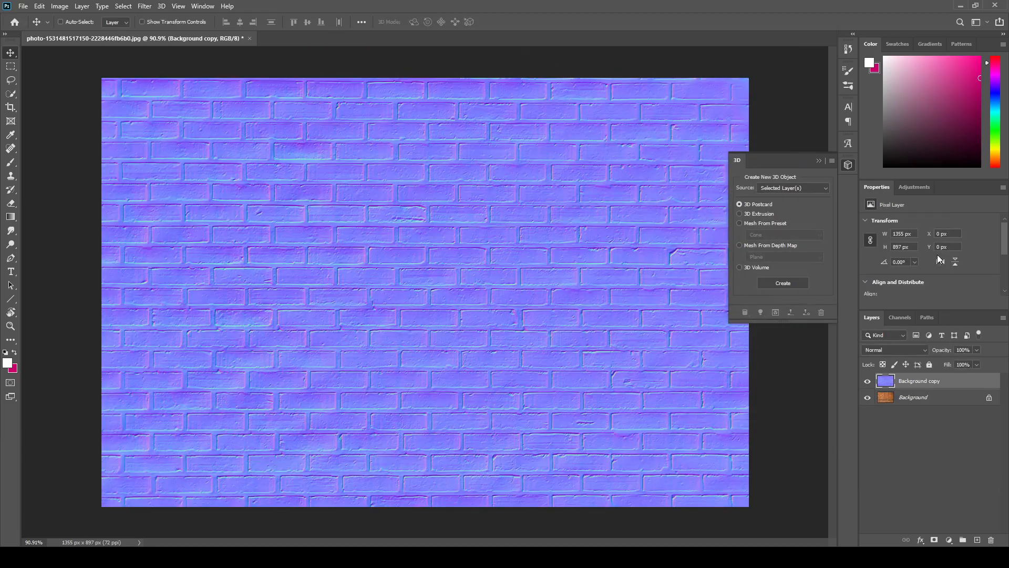
{"action": "mouse_move", "coordinate": [402, 394]}
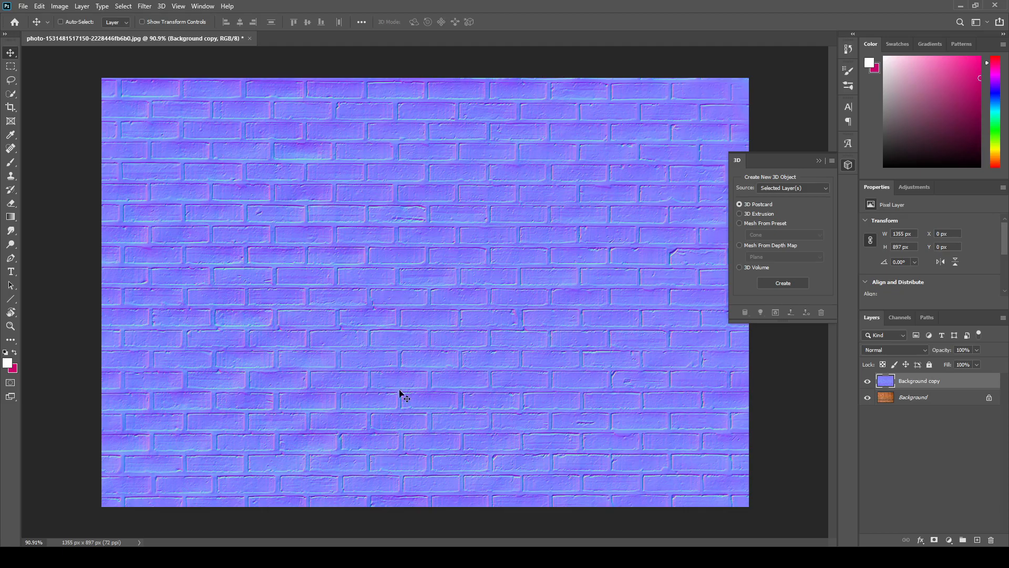
{"action": "mouse_move", "coordinate": [470, 300]}
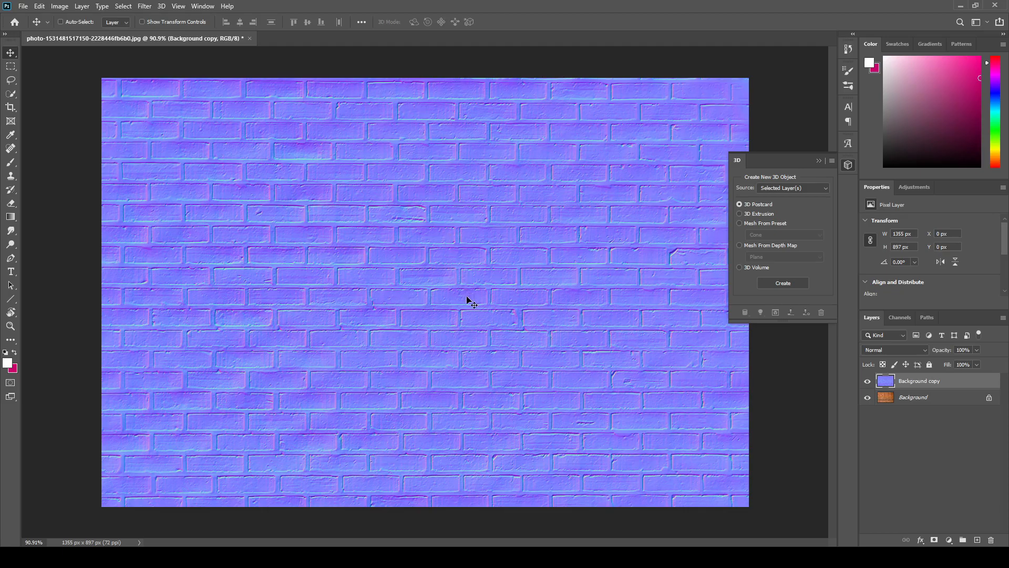
{"action": "mouse_move", "coordinate": [841, 171]}
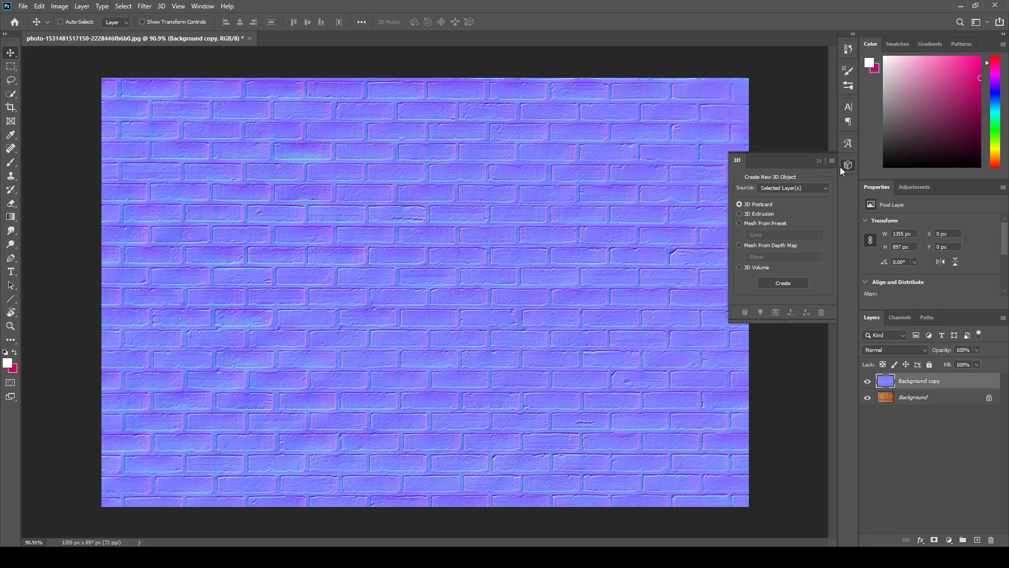
Collapse the 3D panel so the normal-map canvas is unobstructed
{"action": "left_click", "coordinate": [848, 165]}
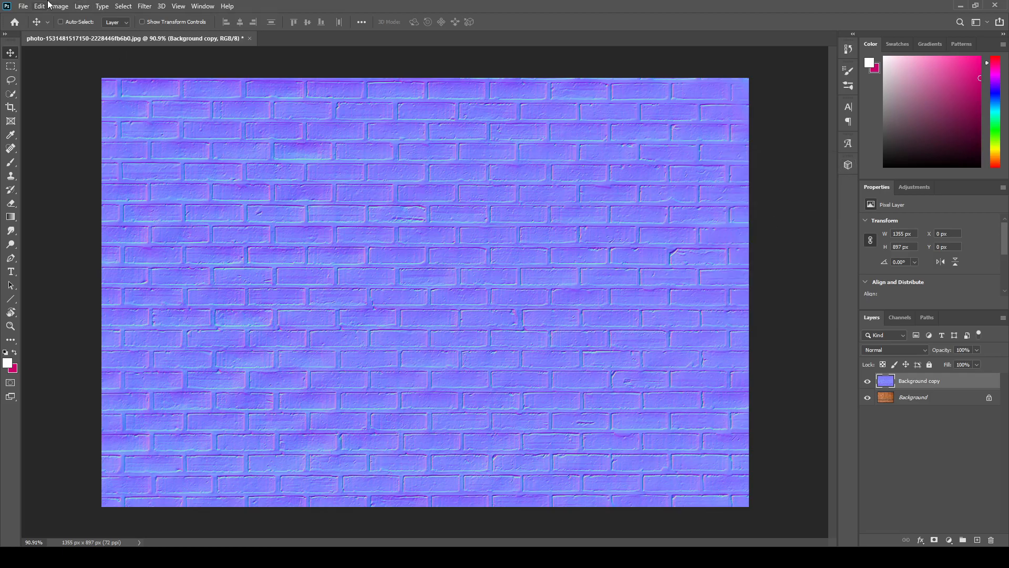
Save the image as a JPEG in Downloads at quality 12
{"action": "left_click", "coordinate": [22, 7]}
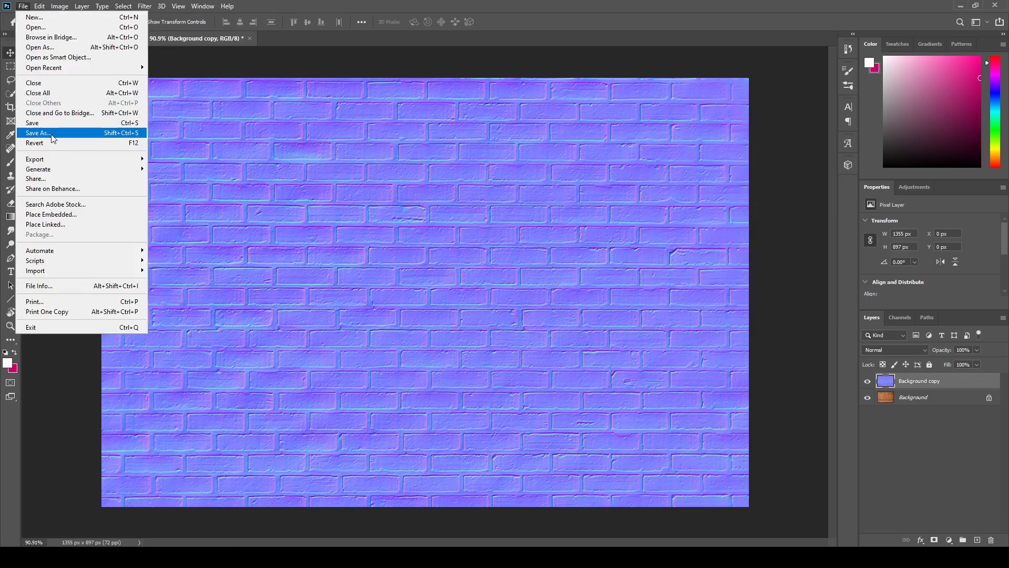
{"action": "left_click", "coordinate": [38, 132]}
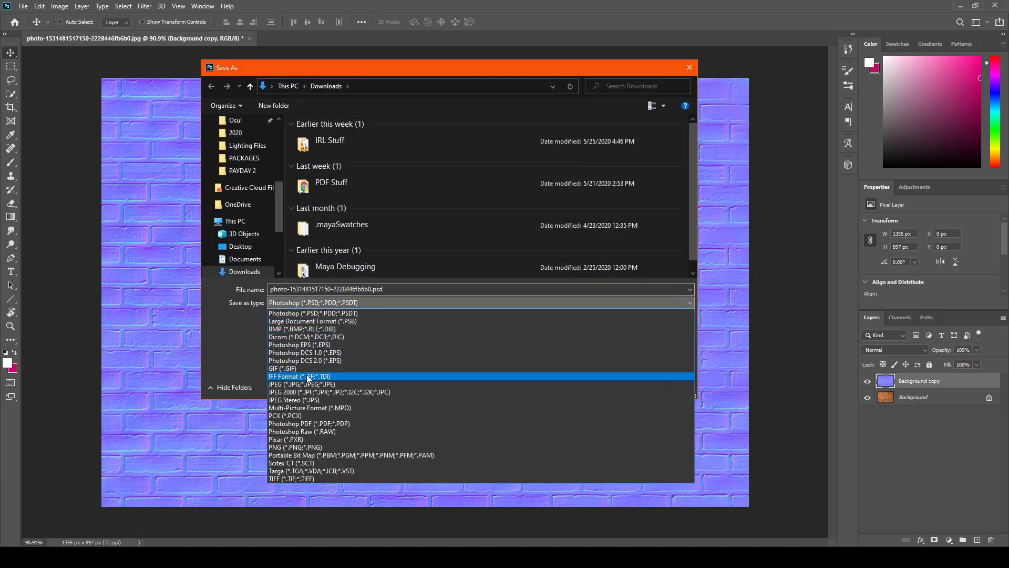
{"action": "left_click", "coordinate": [291, 384]}
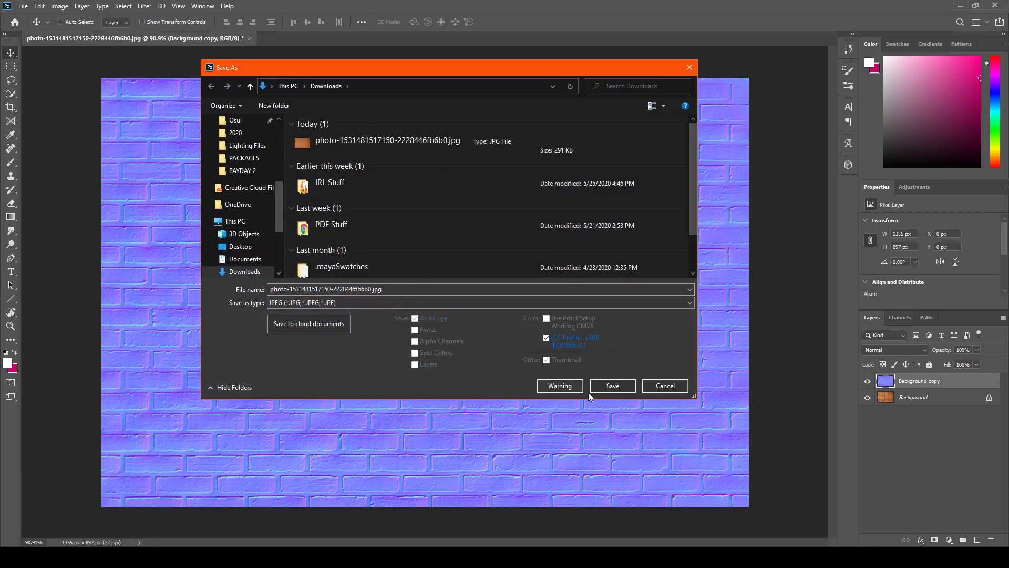
{"action": "left_click", "coordinate": [611, 386]}
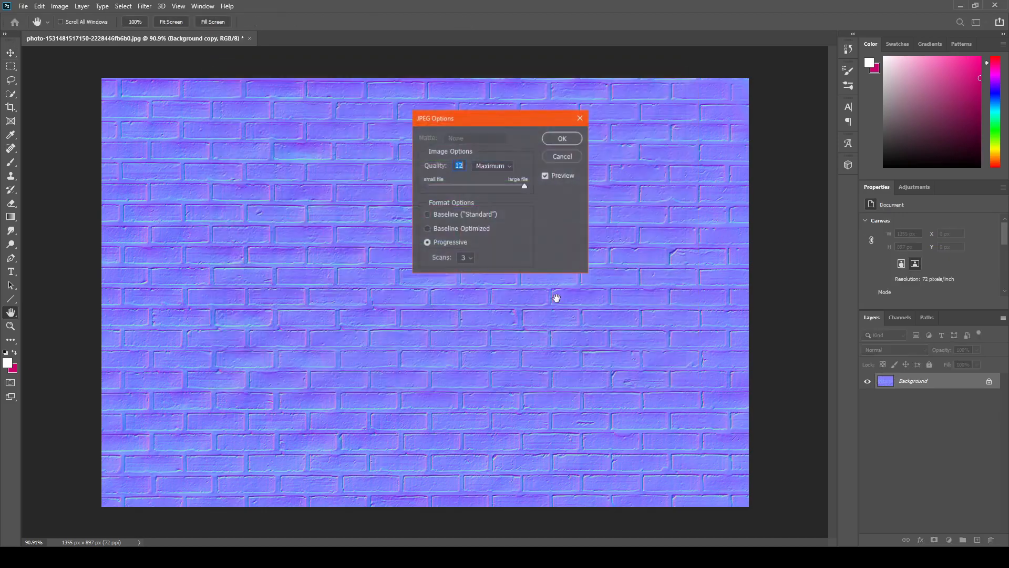
{"action": "left_click", "coordinate": [560, 138]}
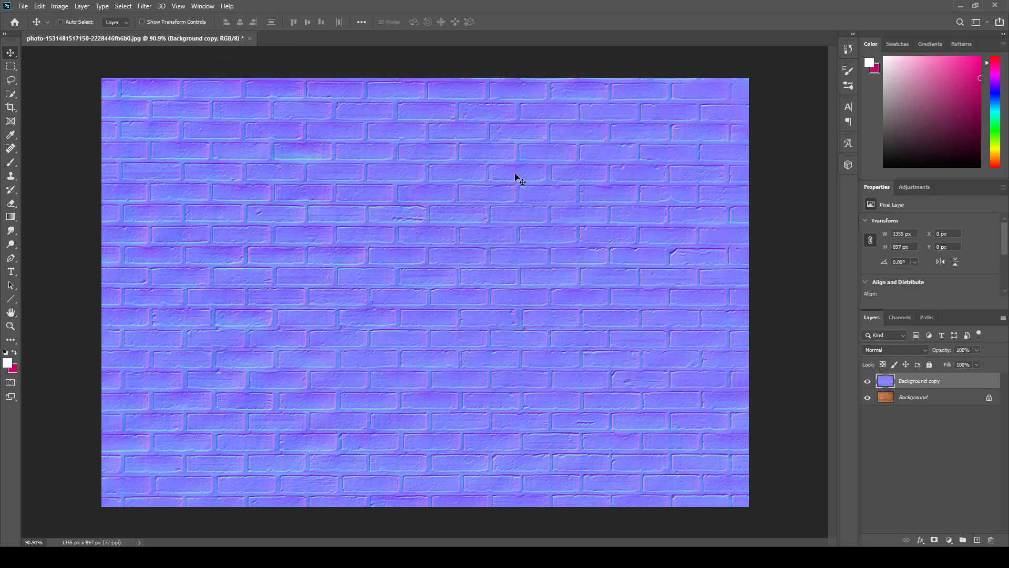
{"action": "mouse_move", "coordinate": [727, 200]}
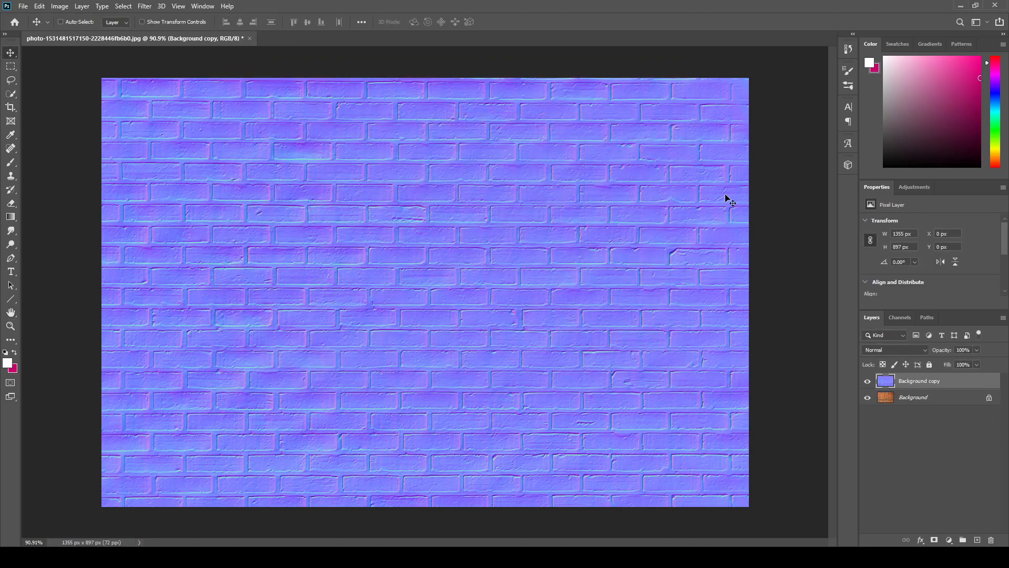
{"action": "mouse_move", "coordinate": [590, 187]}
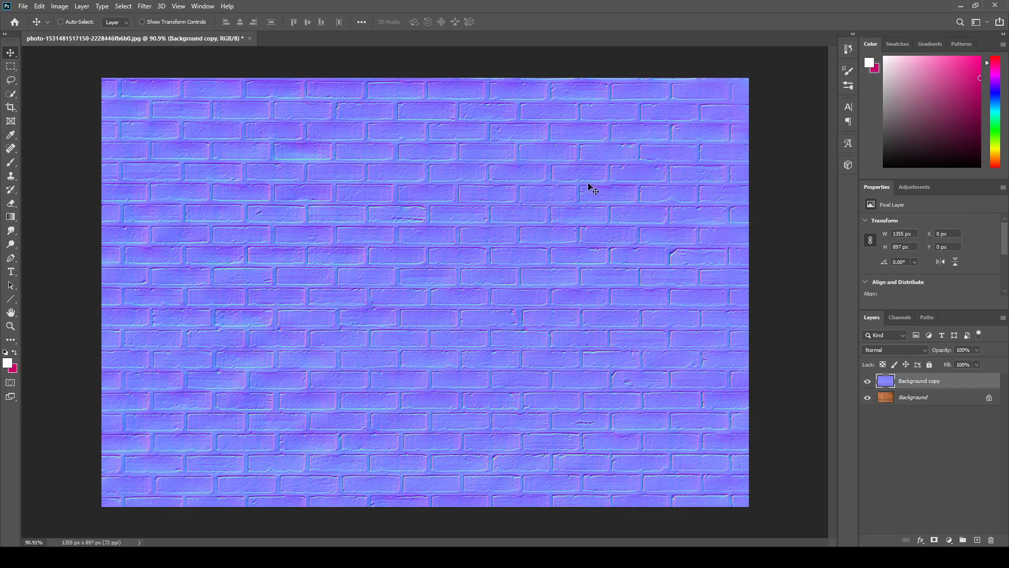